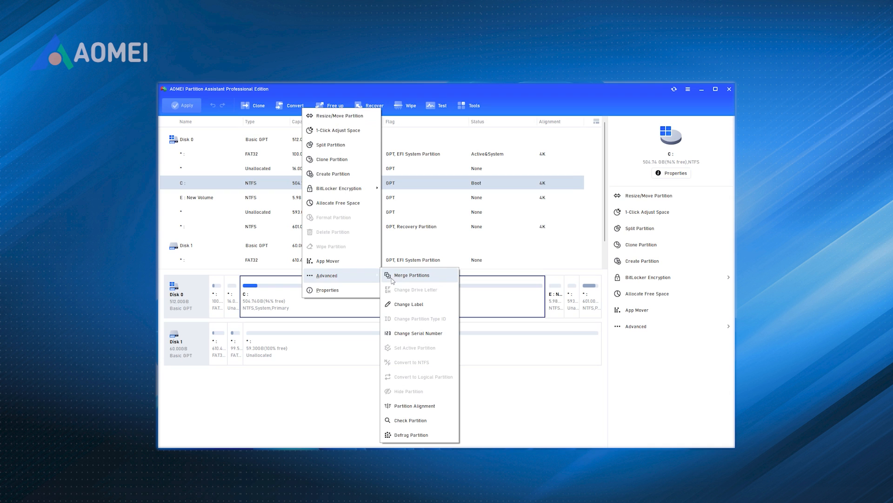
# - Bring up the Merge Partitions dialog for drive C on Disk 0
pyautogui.click(411, 275)
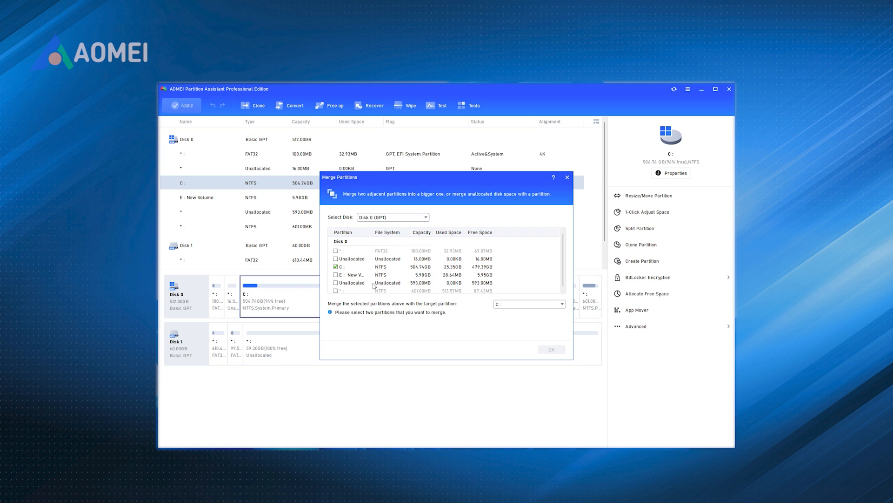
pyautogui.moveTo(369, 285)
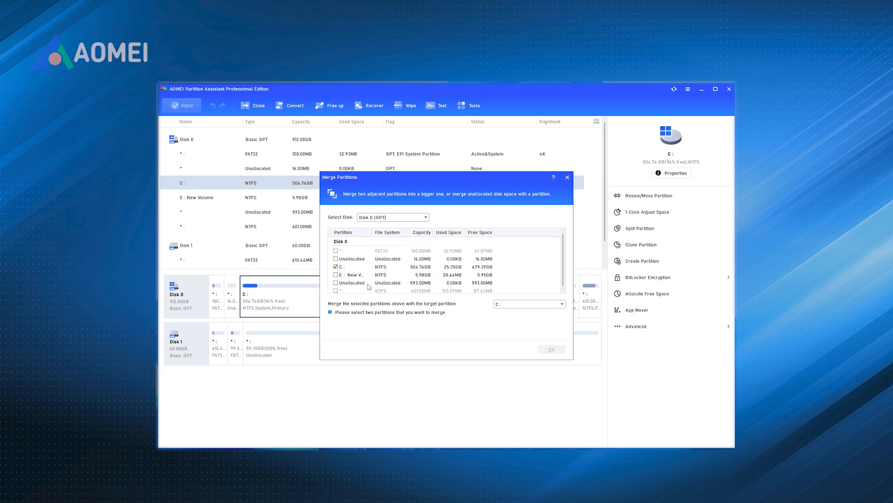
# - Tick the 593.00MB unallocated space to merge it with drive C
pyautogui.click(335, 283)
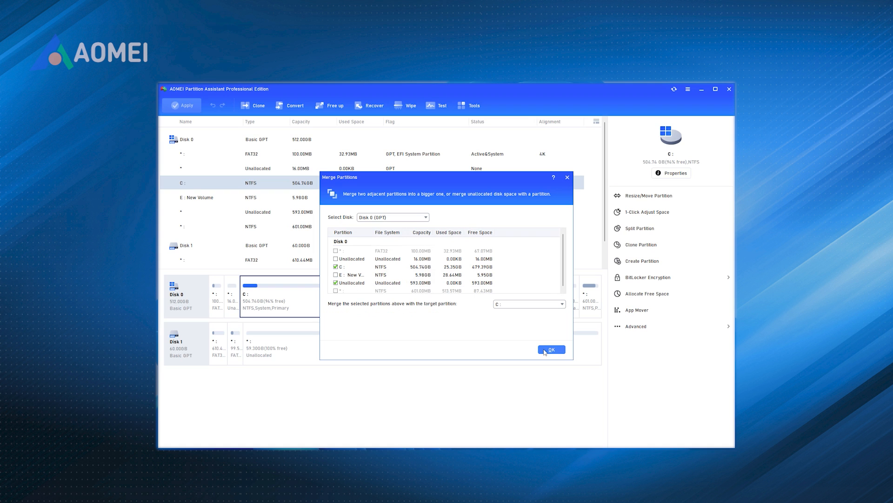
# - Confirm the merge so C becomes 505.32GB, apply, and proceed with the pending operations
pyautogui.click(551, 349)
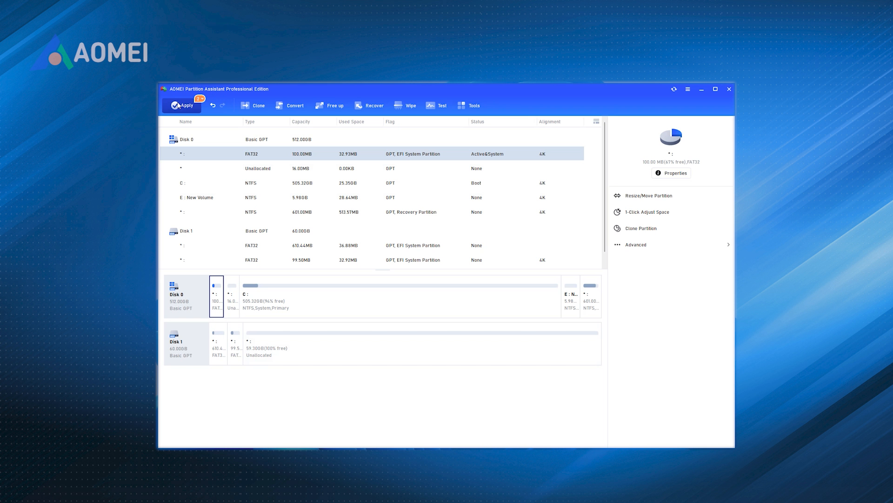
pyautogui.click(182, 105)
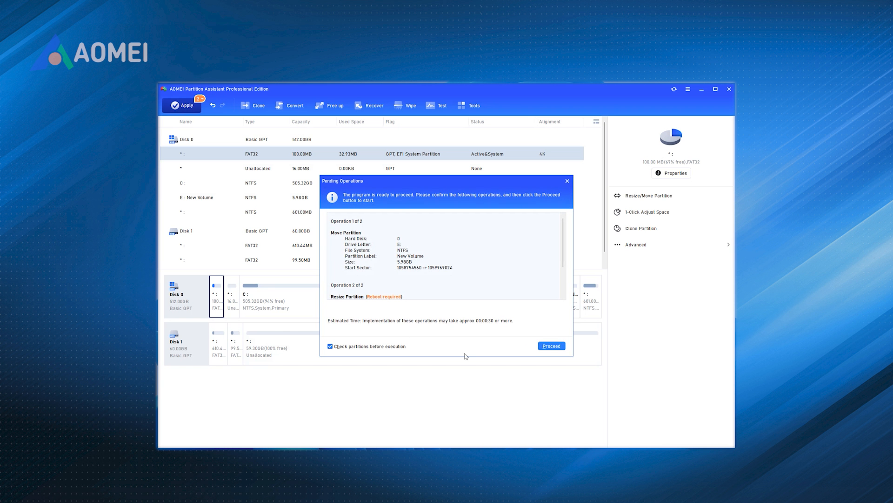
pyautogui.click(552, 345)
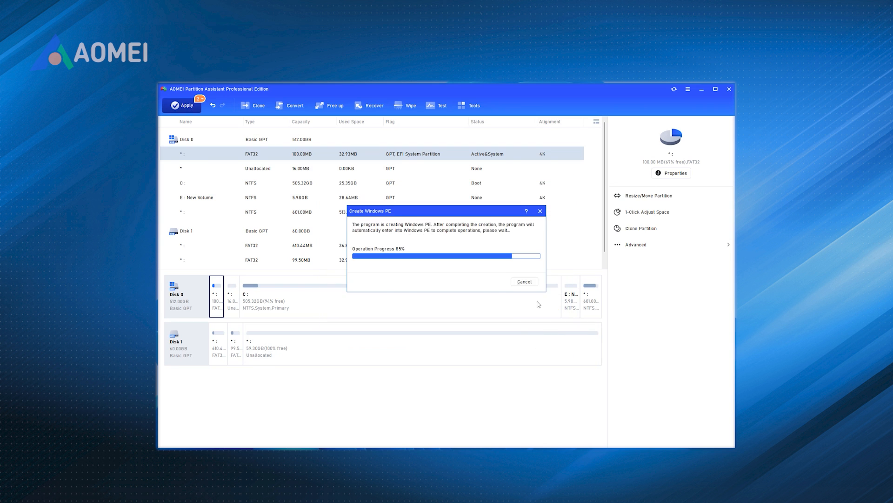